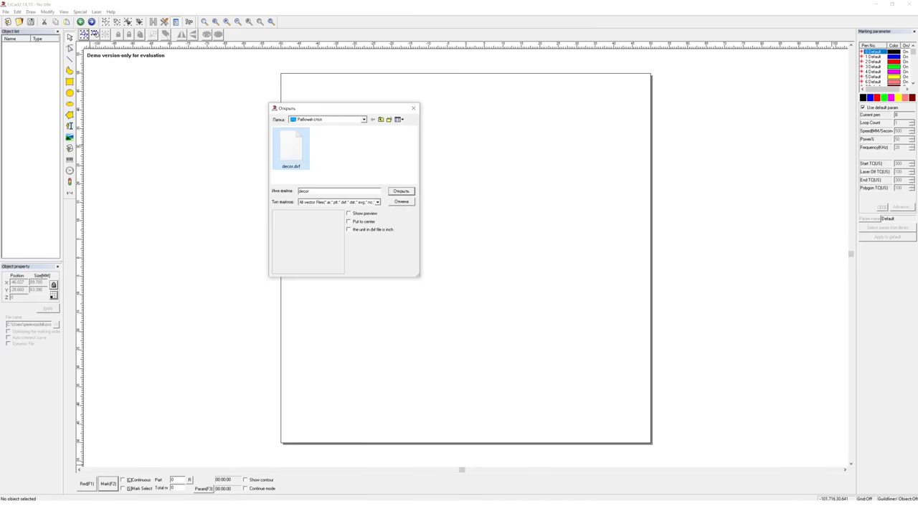
# Open the selected decor.dxf file from the Open dialog
pyautogui.click(400, 191)
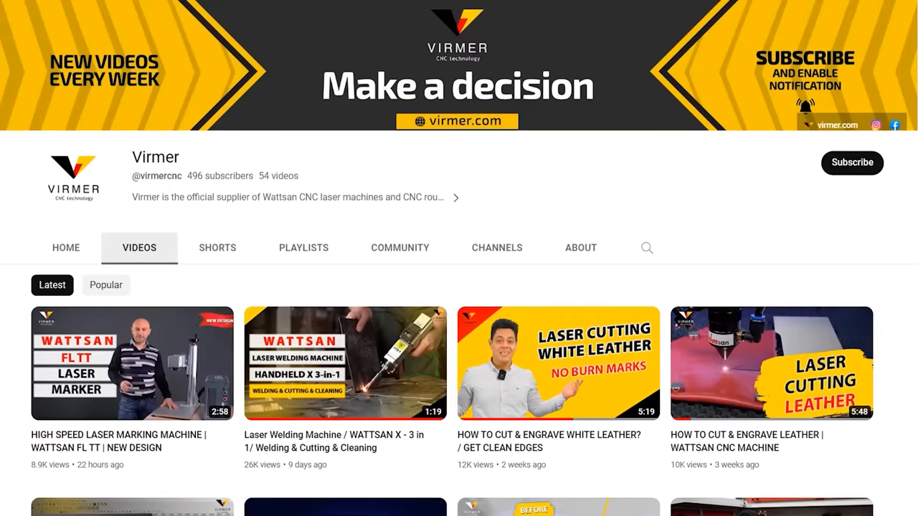
# Scroll down the Virmer channel's Videos listing
pyautogui.scroll(-3)
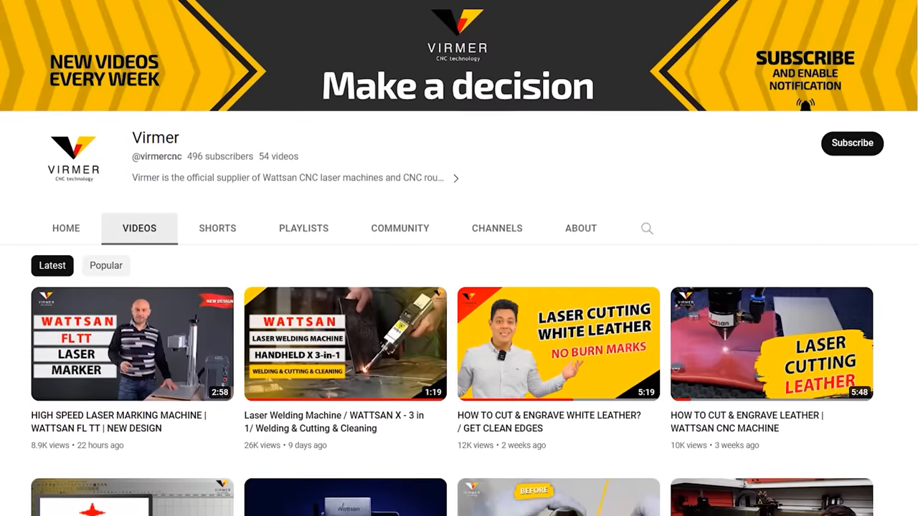